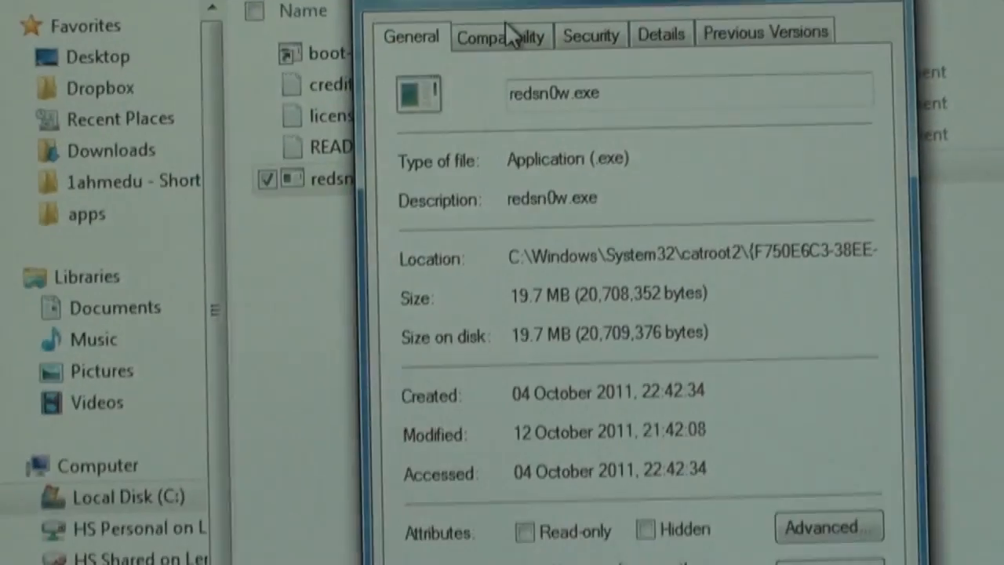
# - Show the Compatibility settings for redsn0w.exe, set to Windows XP (Service Pack 3) mode
pyautogui.click(498, 35)
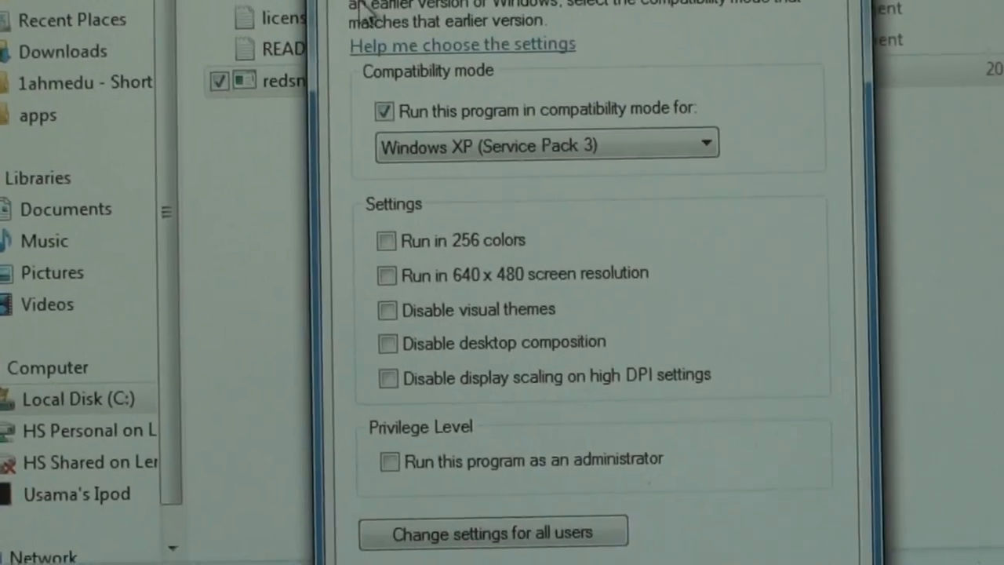